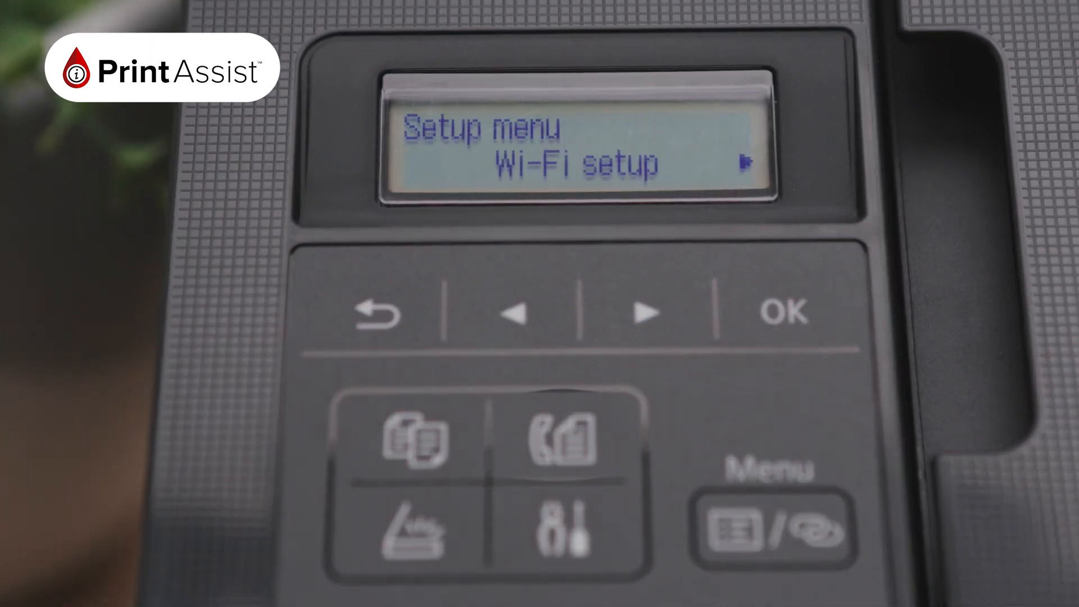
# - On the printer panel, start Easy Wi-Fi connect from Setup > Wi-Fi setup
pyautogui.click(778, 312)
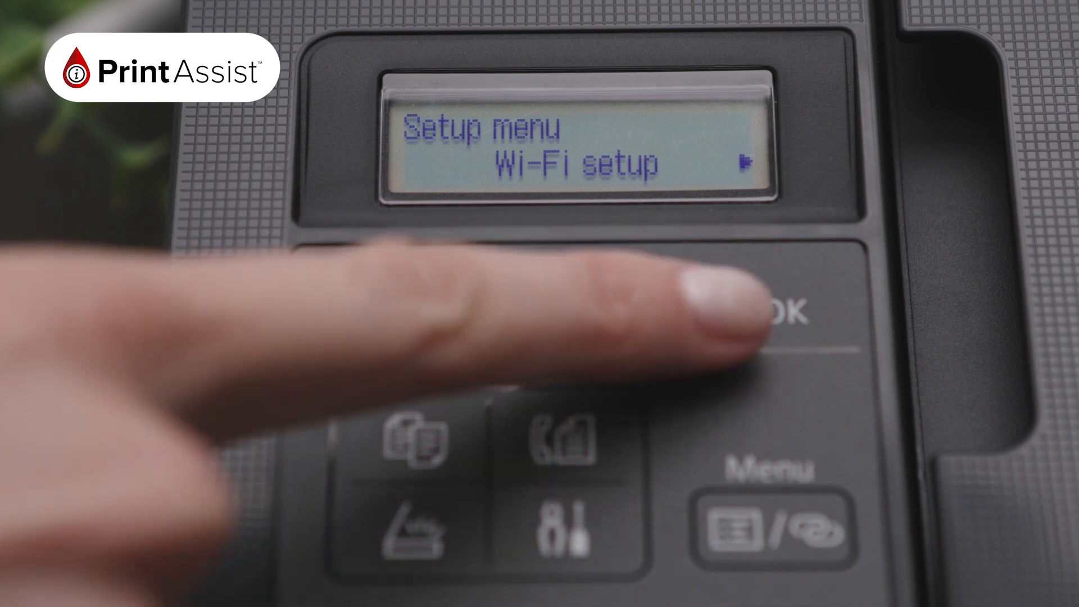
pyautogui.click(785, 313)
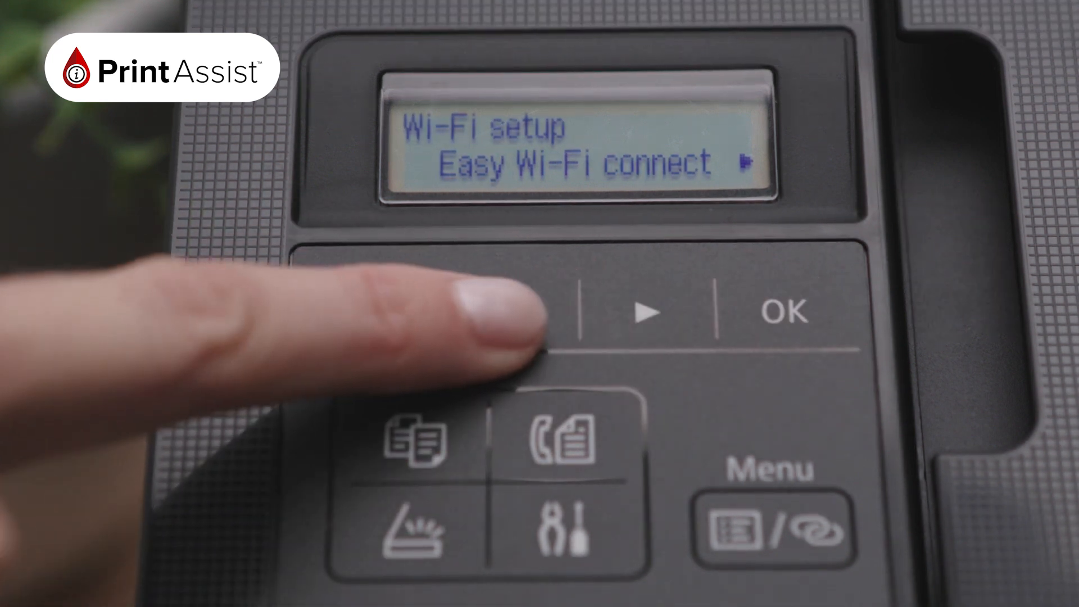
pyautogui.click(646, 313)
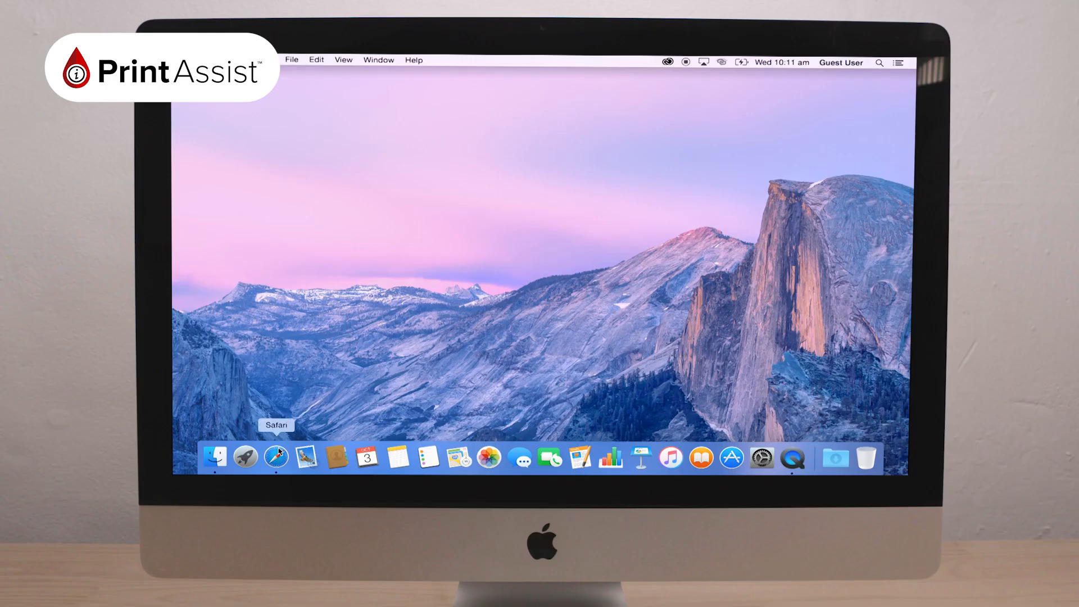
# - Go to canon.com in Safari and open the Support section
pyautogui.click(276, 457)
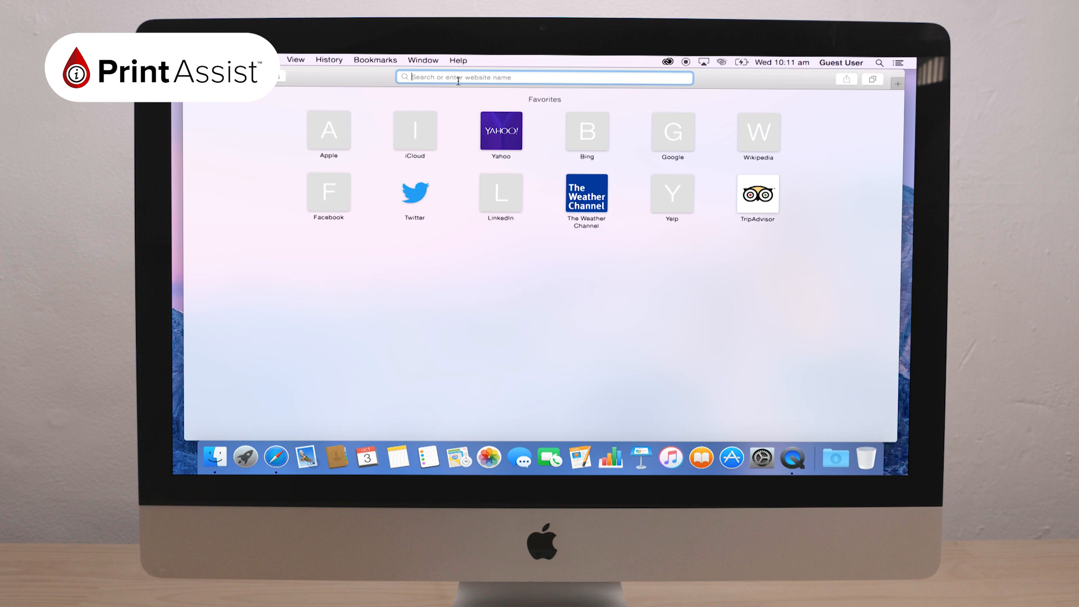
pyautogui.write('canon.com.au')
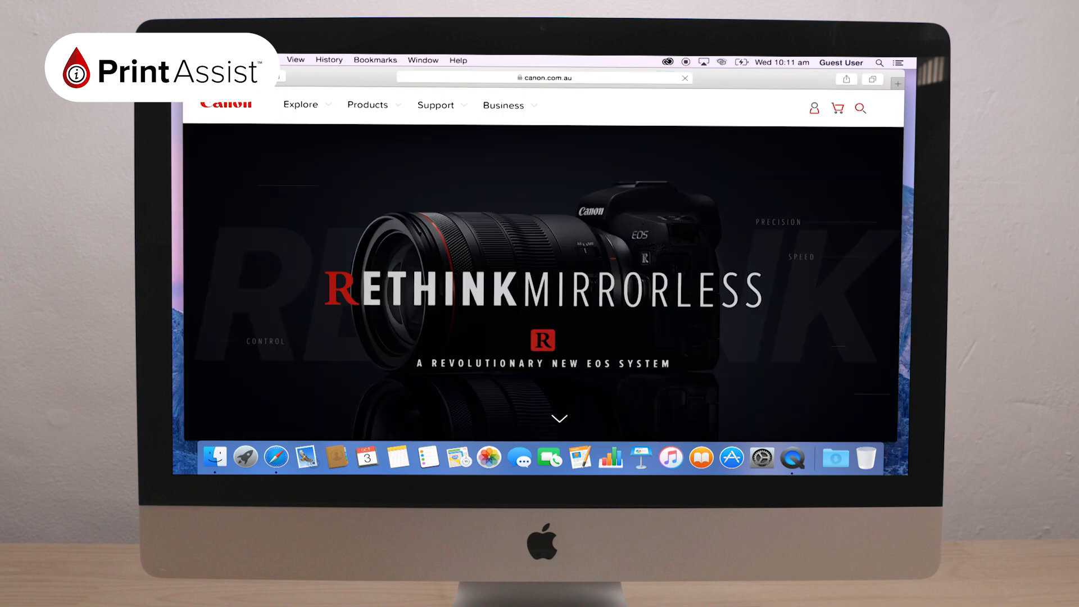
pyautogui.click(435, 104)
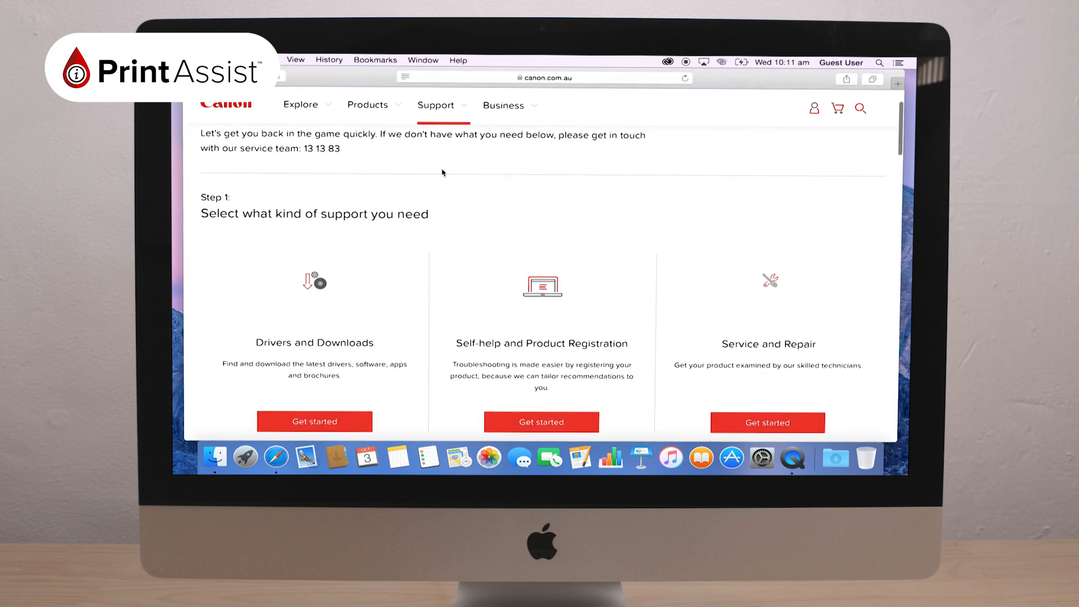
# - Download the TR4500 series Software Package (Mac) from Drivers and Downloads
pyautogui.scroll(-3)
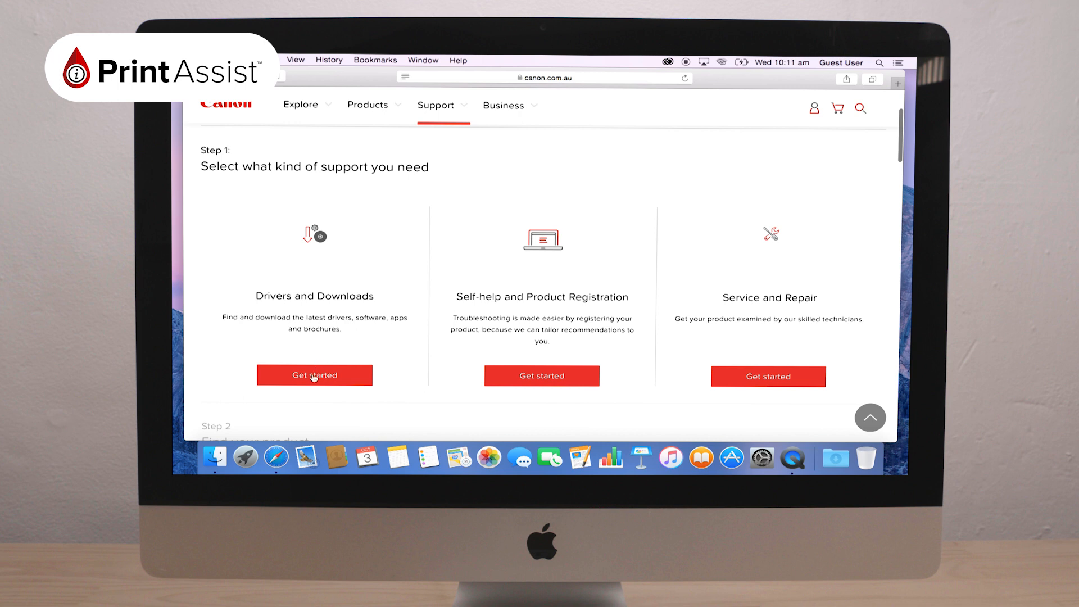
pyautogui.click(314, 375)
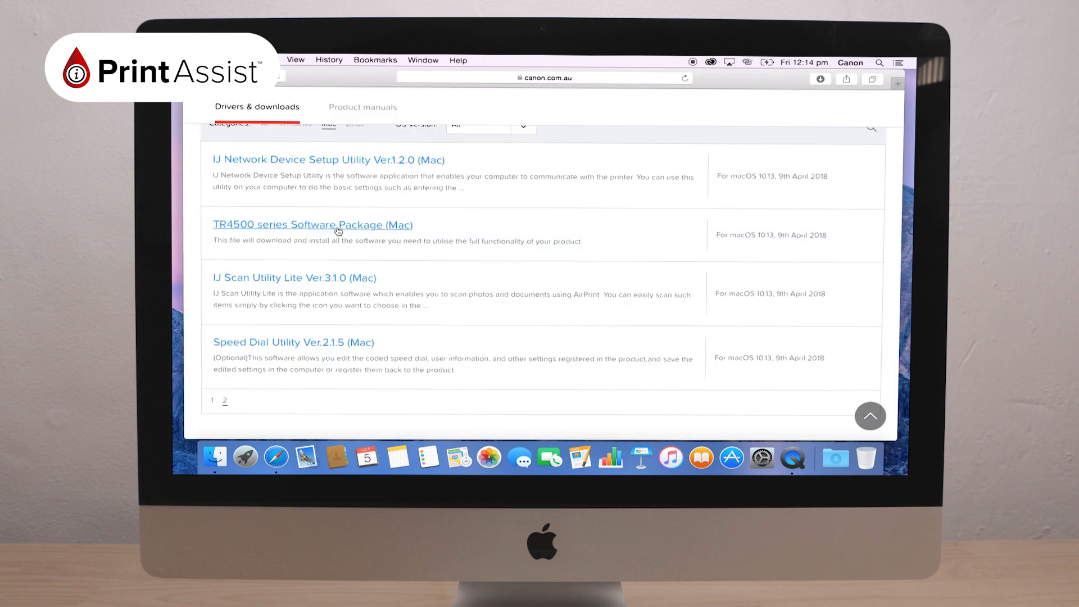
pyautogui.click(312, 224)
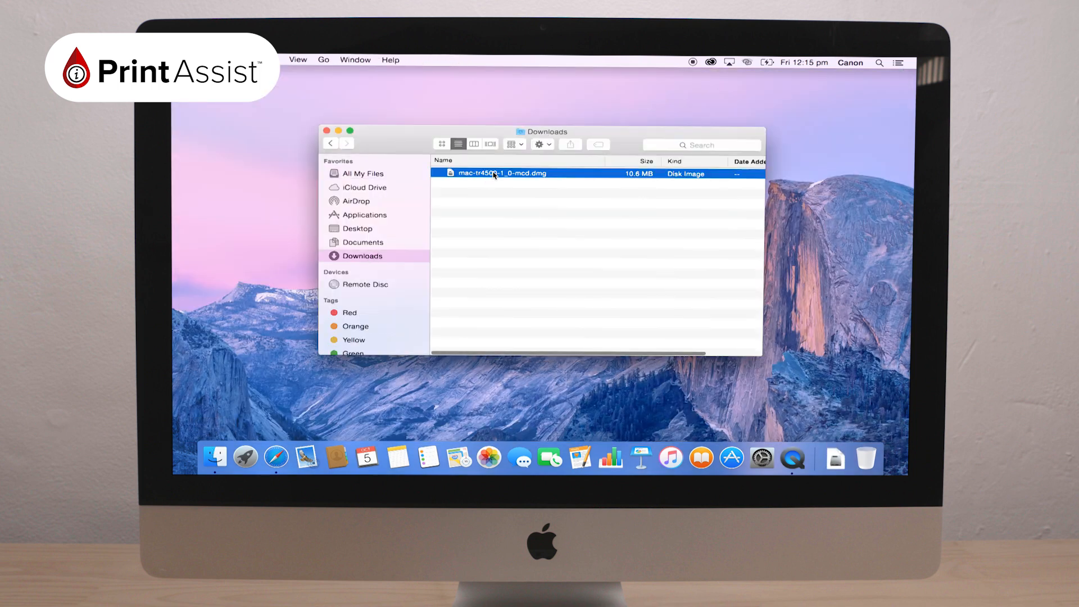
# - Launch Setup from the downloaded disk image and authorise the helper tool install
pyautogui.doubleClick(501, 172)
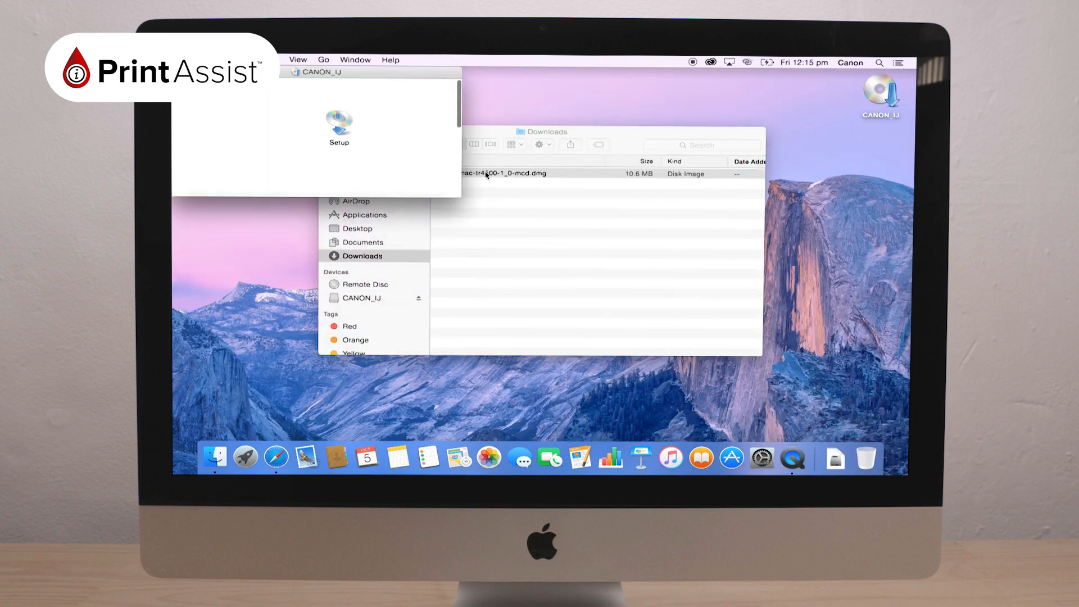
pyautogui.doubleClick(338, 124)
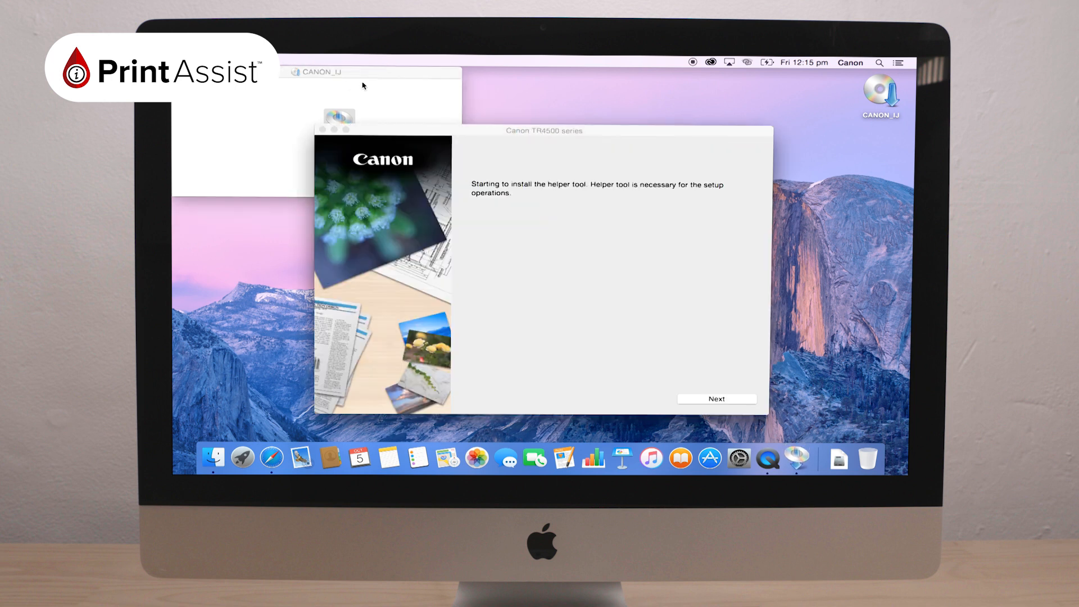
pyautogui.write('•••')
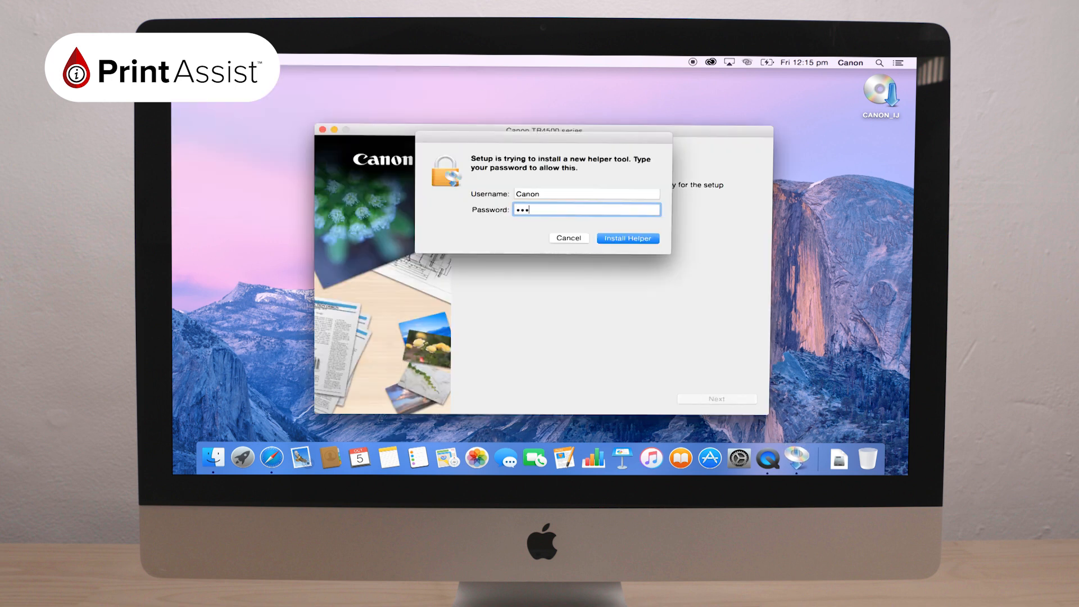
pyautogui.click(626, 238)
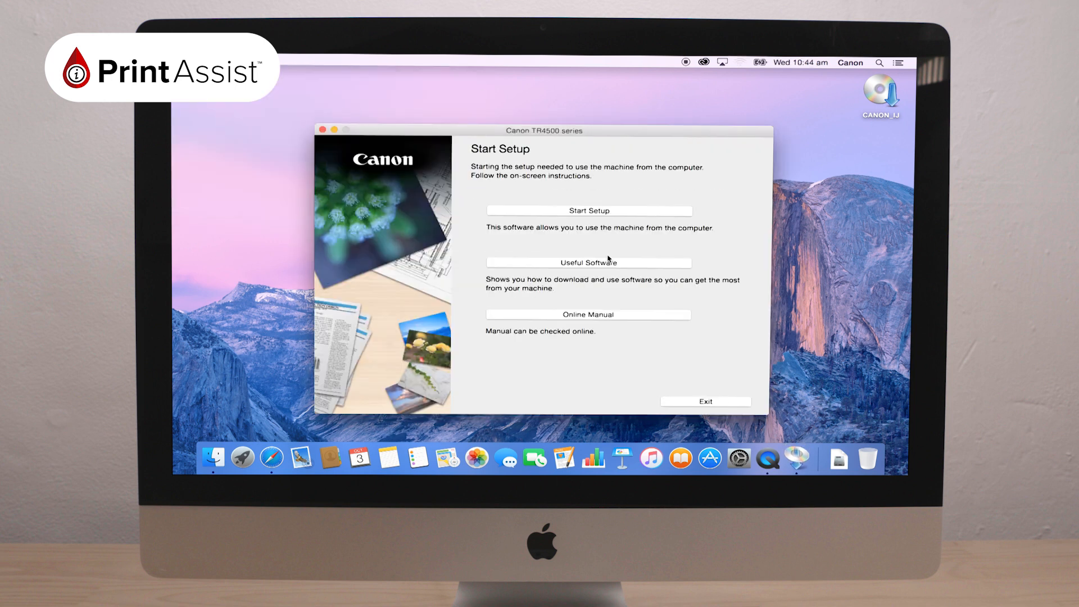
# - Start setup, confirm Australia as the region, and agree to sending product information
pyautogui.click(588, 211)
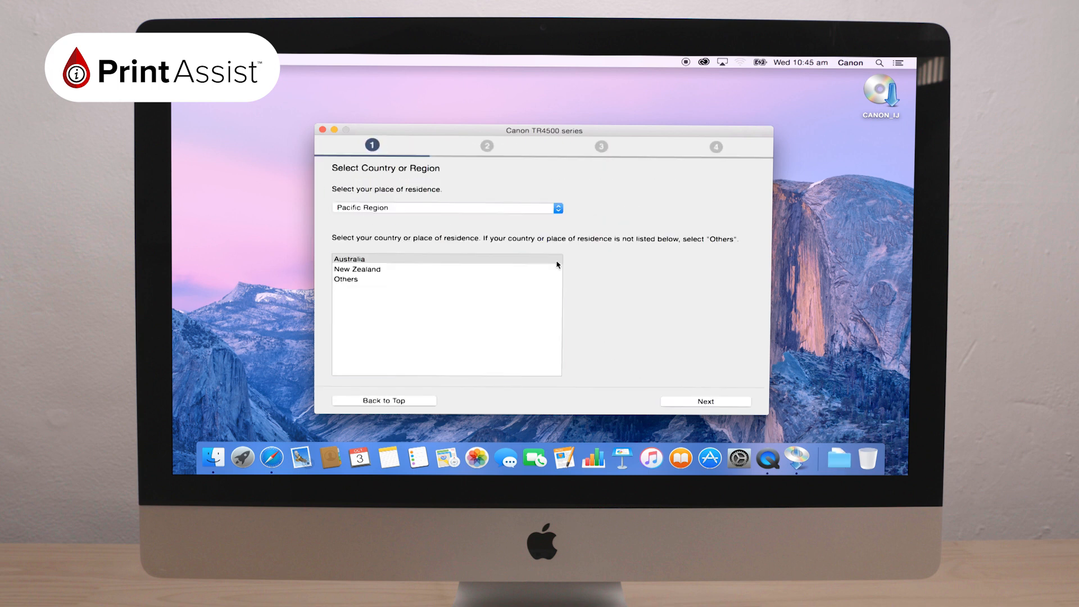
pyautogui.click(705, 401)
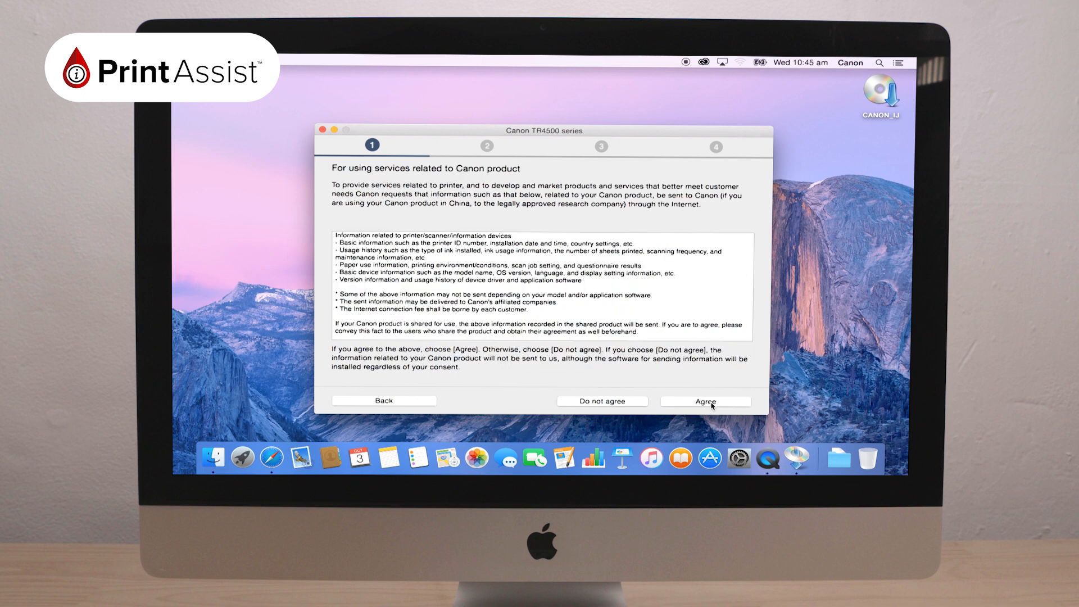
pyautogui.click(705, 401)
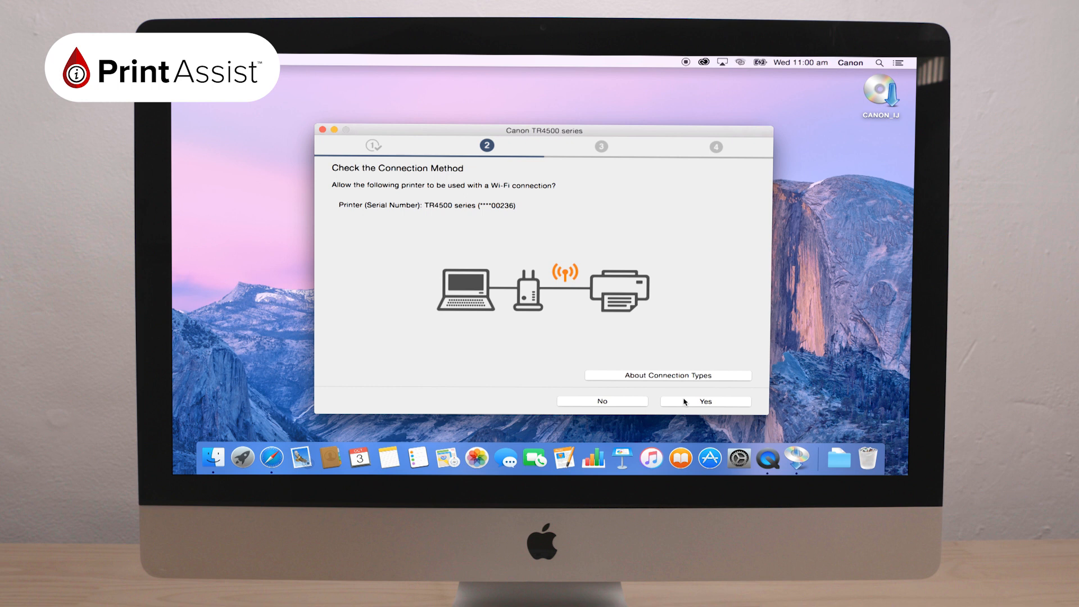
# - Accept the Wi-Fi connection, add the TR4500 printer, and skip past test print
pyautogui.click(705, 401)
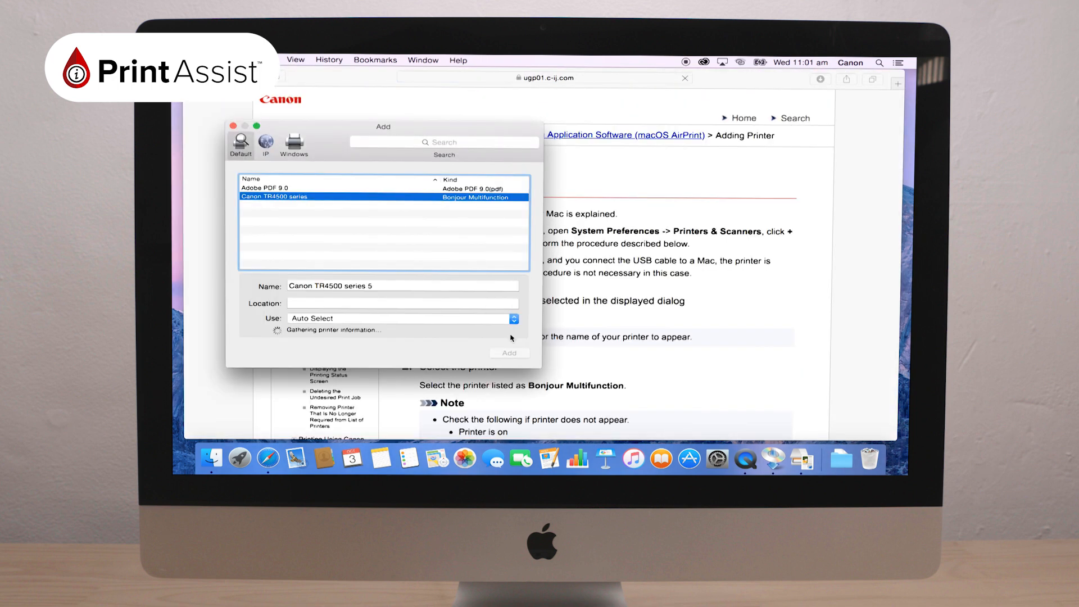
pyautogui.click(509, 352)
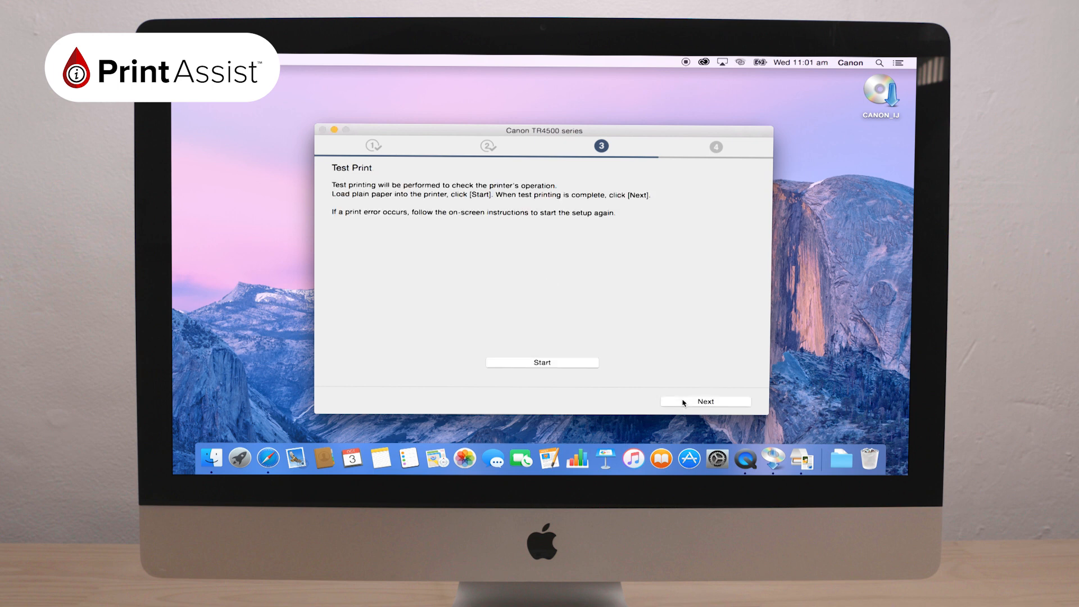
pyautogui.click(542, 363)
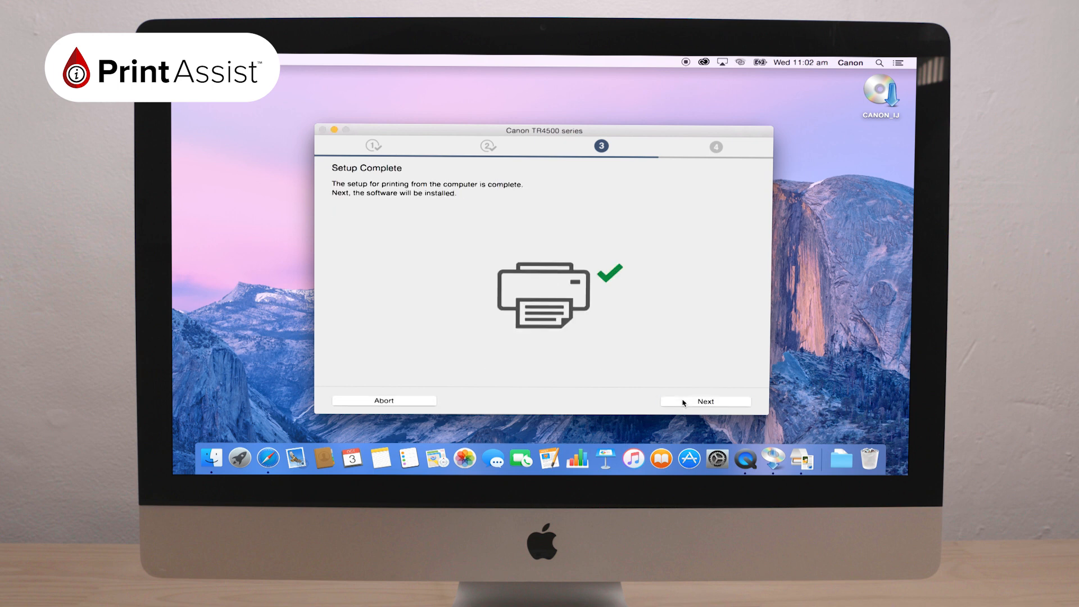
pyautogui.click(705, 401)
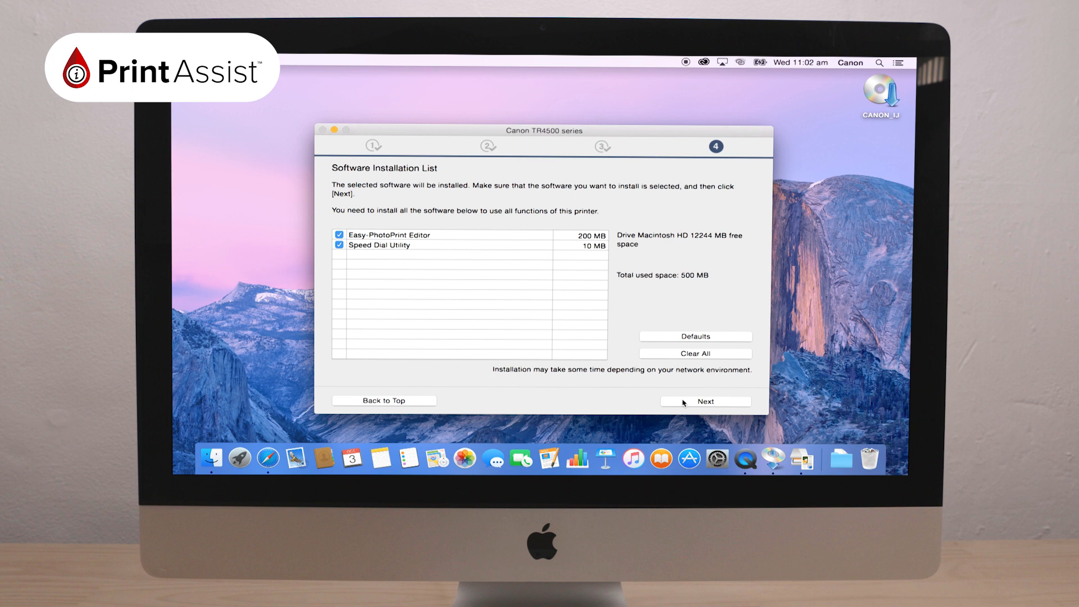
# - Install the listed software, skip smartphone setup, and decline the manual shortcut
pyautogui.click(704, 401)
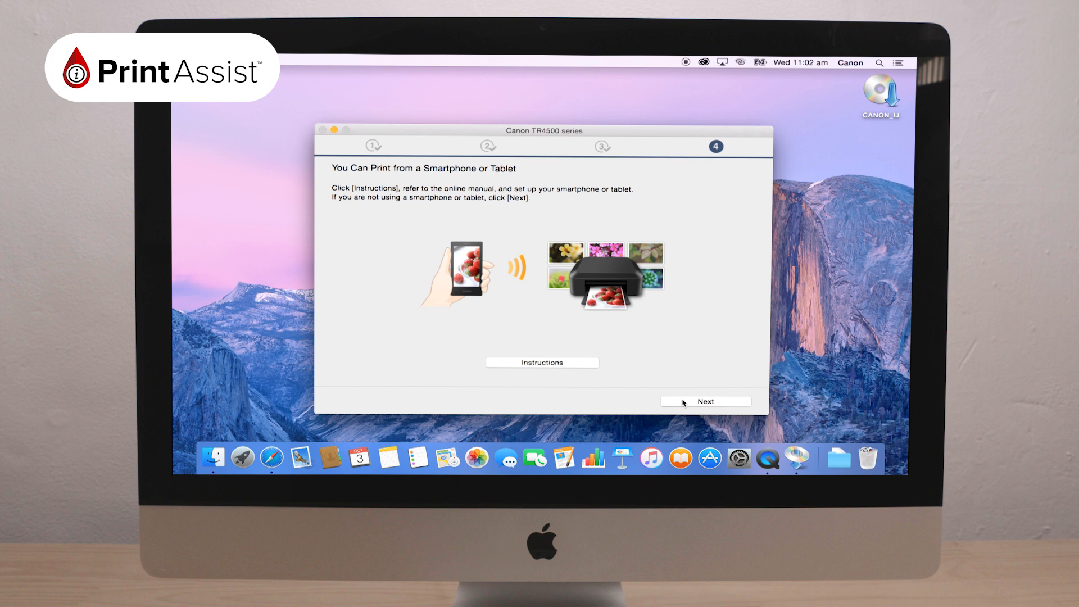
pyautogui.click(705, 402)
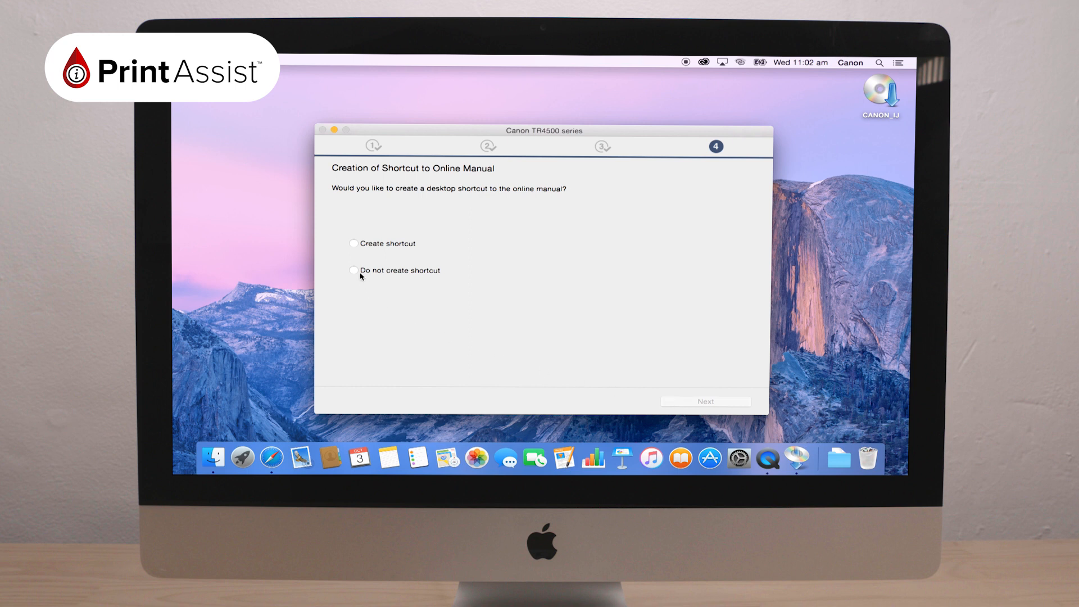
pyautogui.click(353, 269)
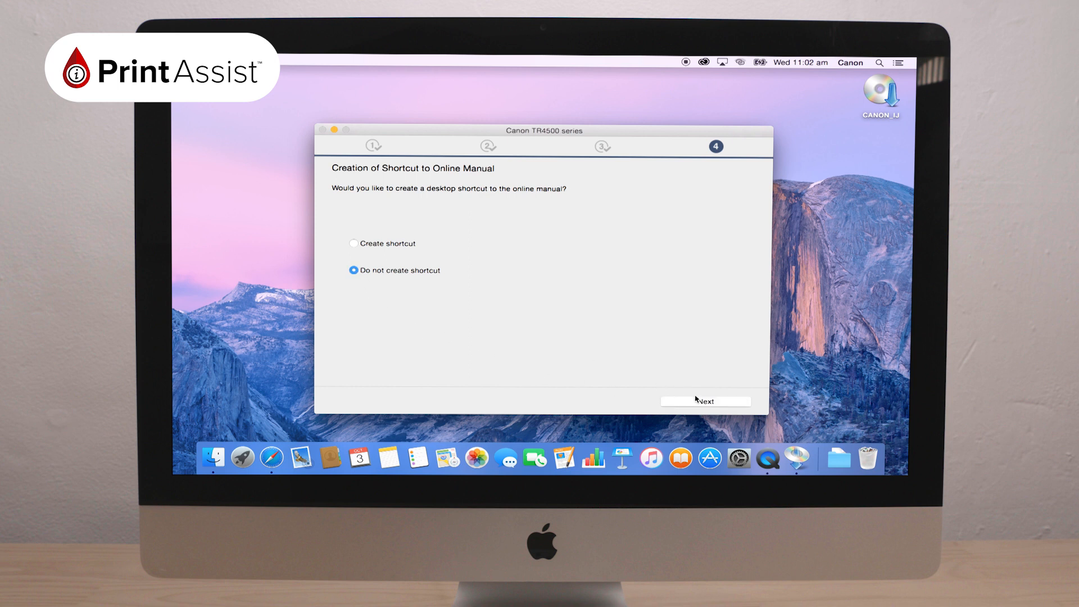
pyautogui.click(704, 401)
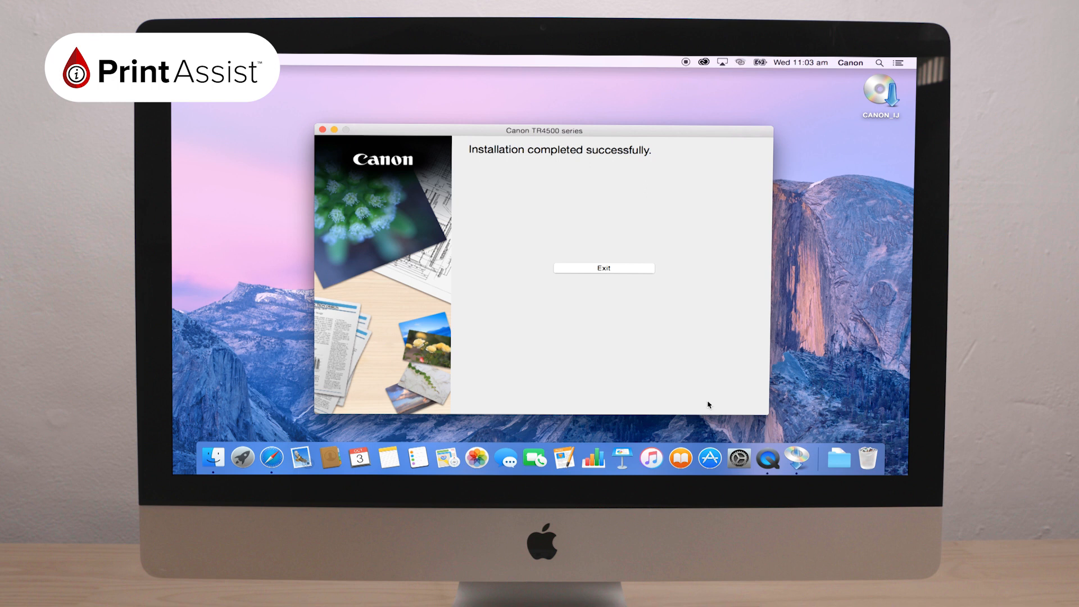